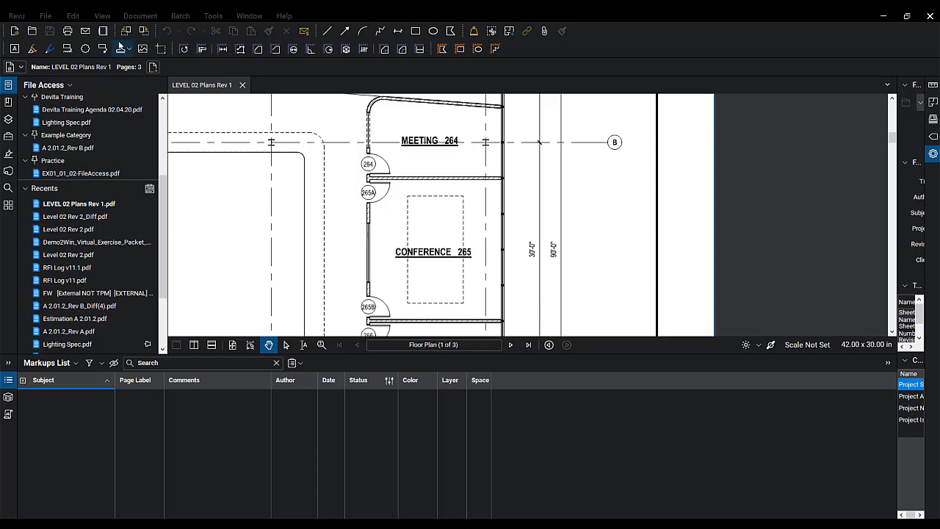
{"action": "mouse_move", "coordinate": [139, 15]}
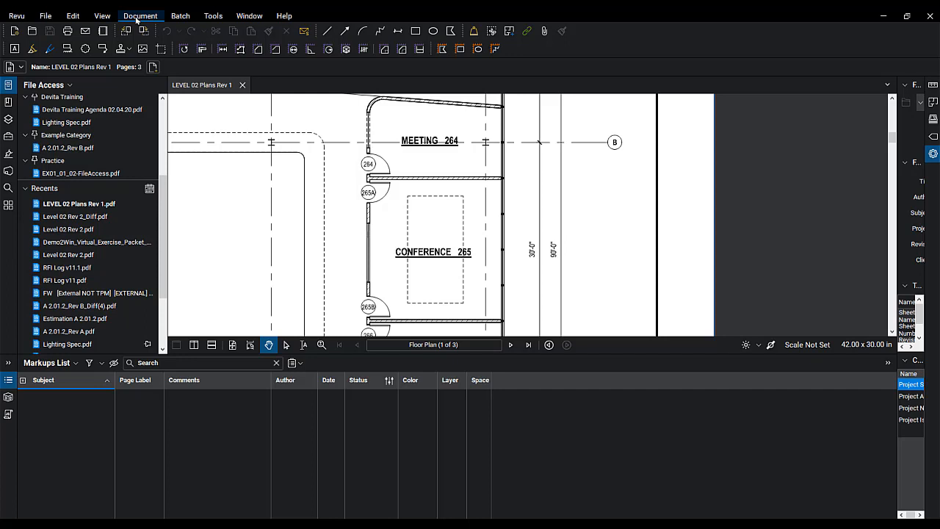
Open the Script Manager from the Document menu for LEVEL 02 Plans Rev 1.pdf
{"action": "left_click", "coordinate": [140, 15]}
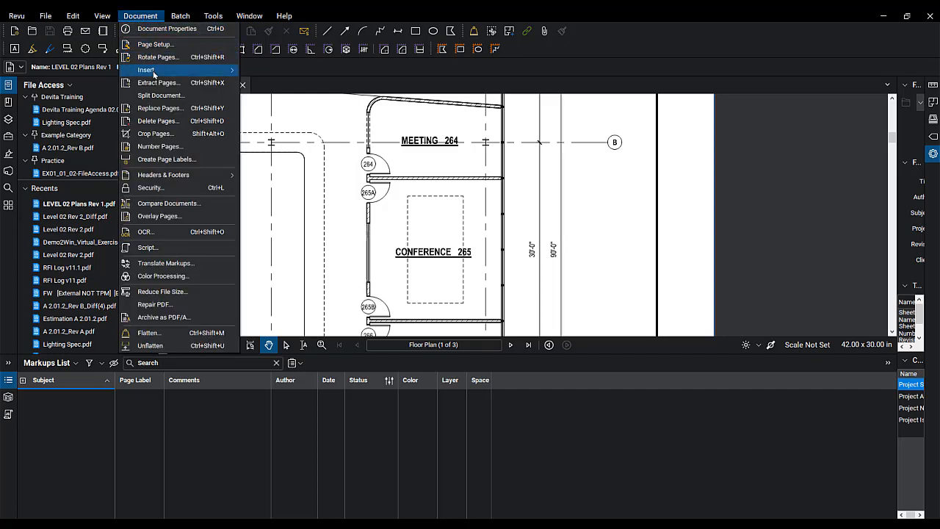
{"action": "mouse_move", "coordinate": [148, 247]}
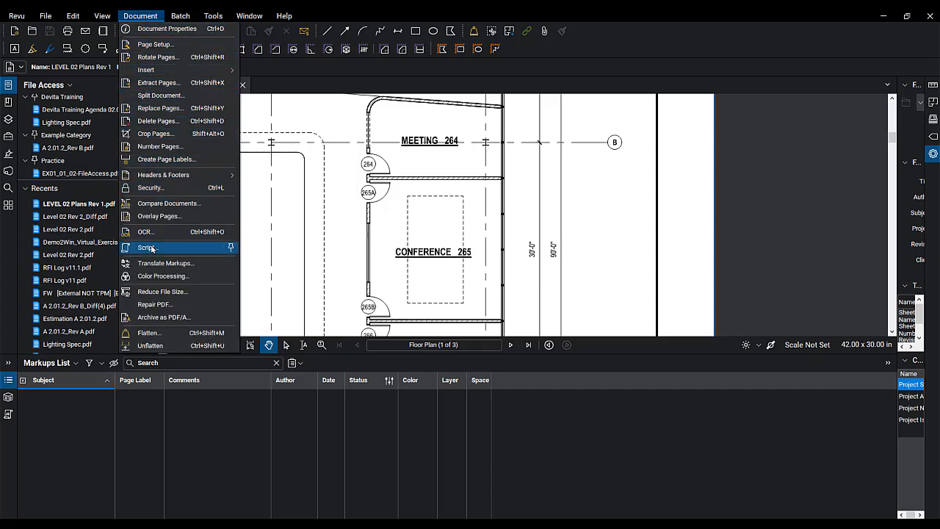
{"action": "left_click", "coordinate": [147, 248]}
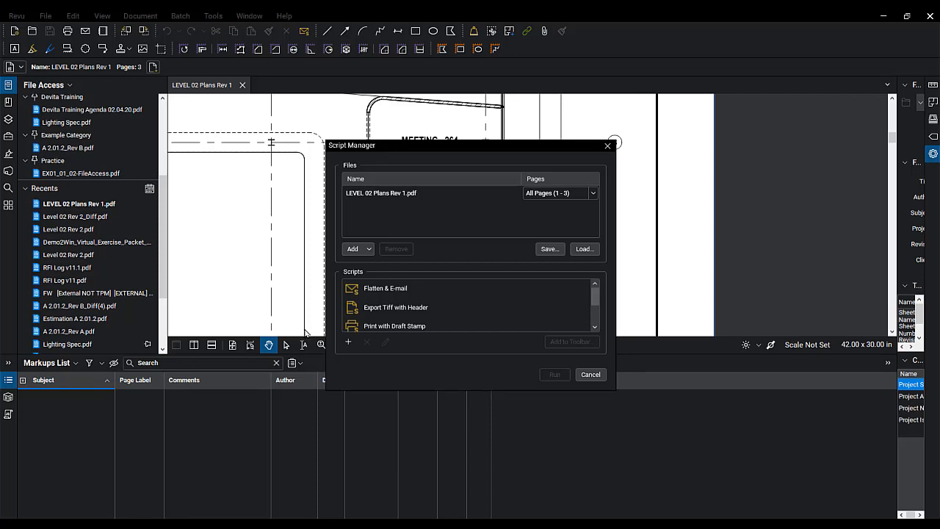
{"action": "left_click", "coordinate": [385, 288]}
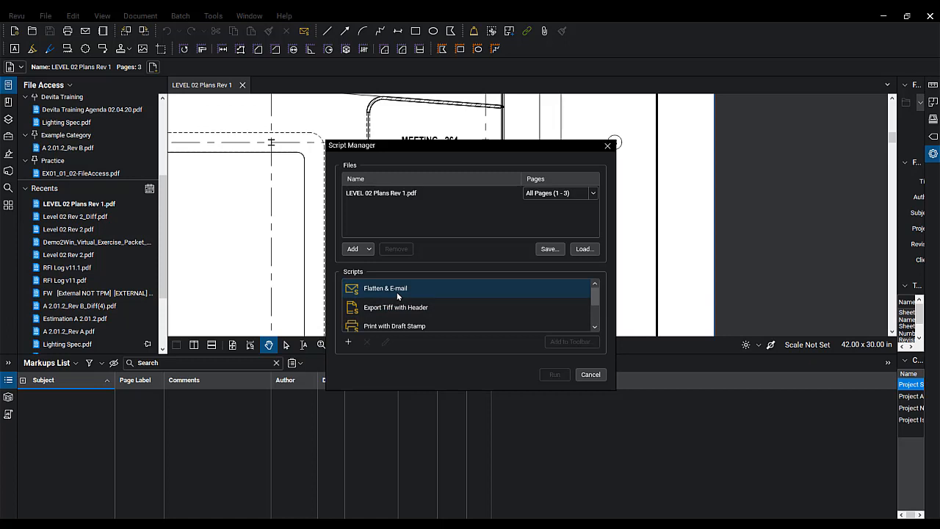
{"action": "scroll", "scroll_direction": "down", "scroll_amount": 3}
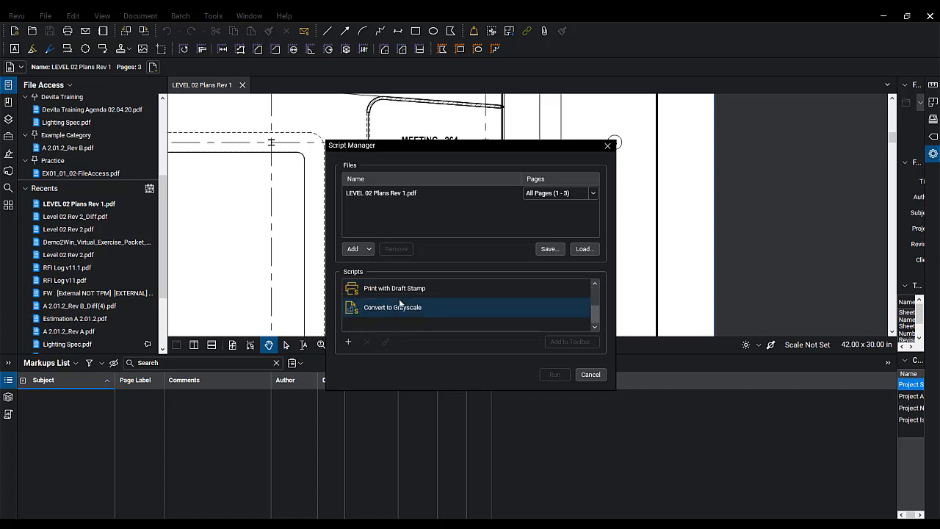
{"action": "left_click", "coordinate": [395, 288]}
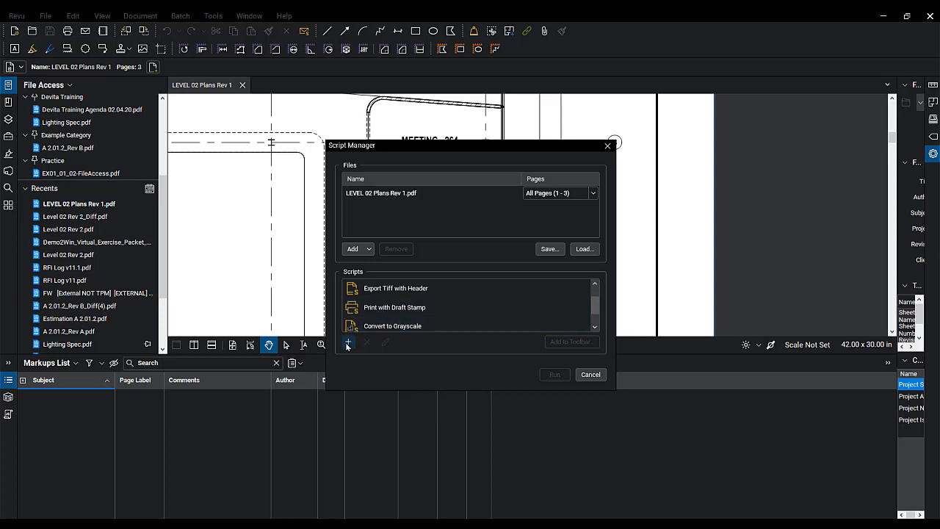
Add a new script containing Flatten() and Print(), named 'Flatten Print'
{"action": "left_click", "coordinate": [348, 342]}
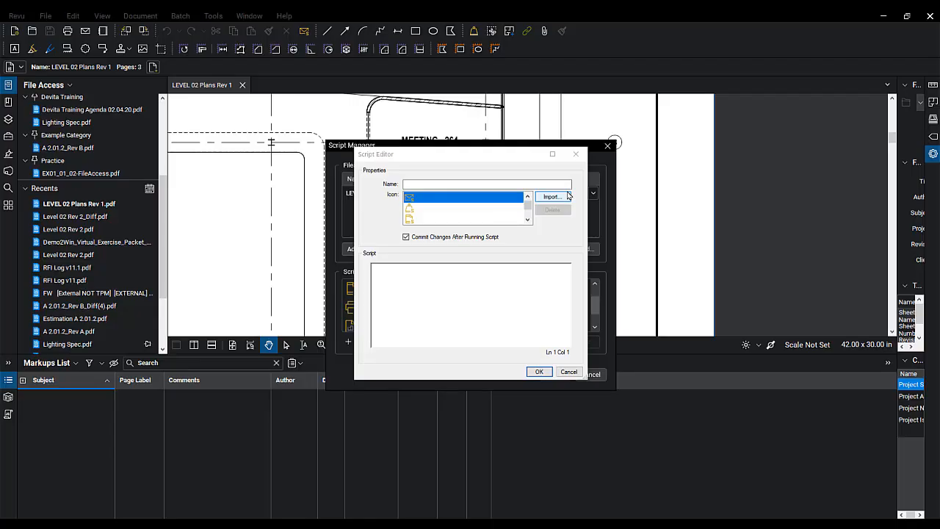
{"action": "mouse_move", "coordinate": [462, 273]}
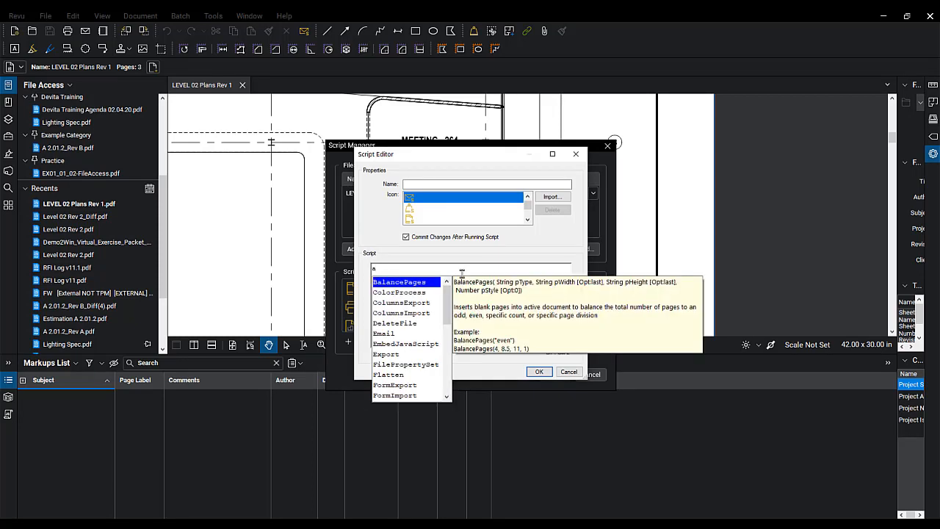
{"action": "mouse_move", "coordinate": [432, 289]}
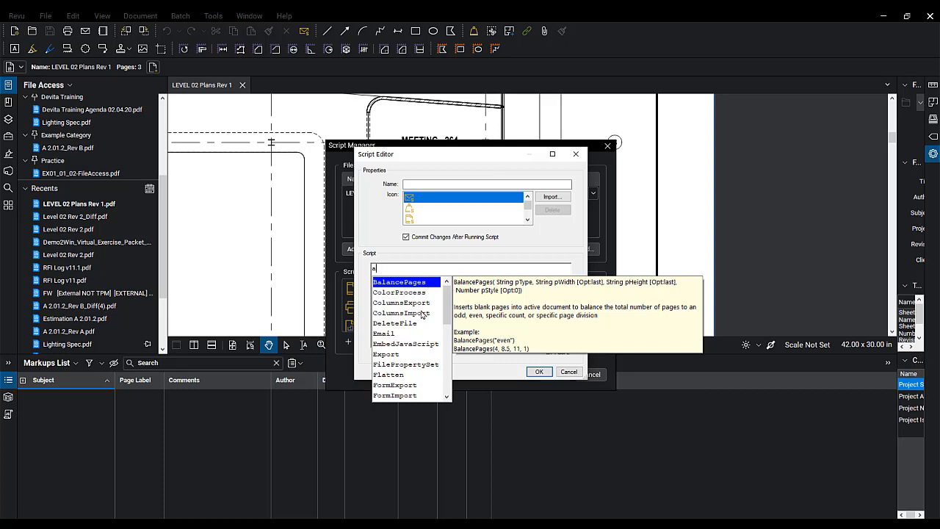
{"action": "scroll", "scroll_direction": "down", "scroll_amount": 3}
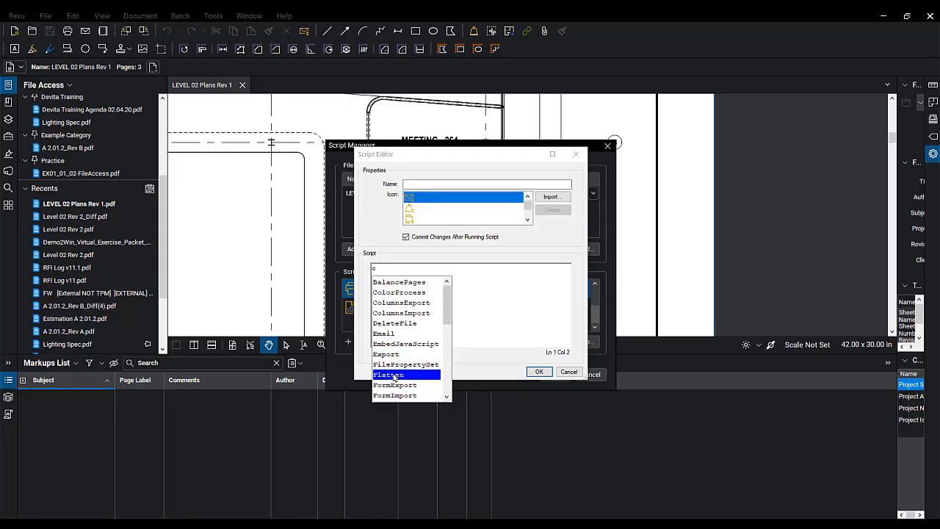
{"action": "mouse_move", "coordinate": [409, 377]}
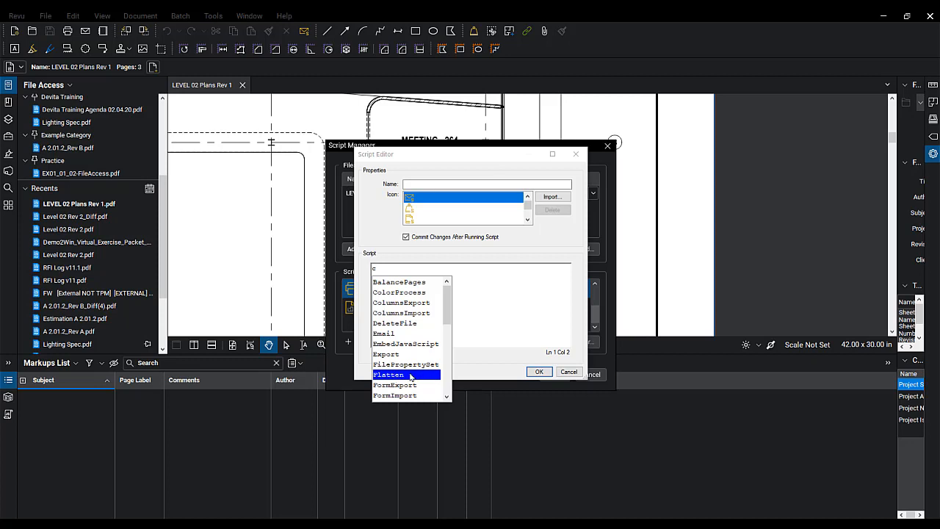
{"action": "double_click", "coordinate": [390, 375]}
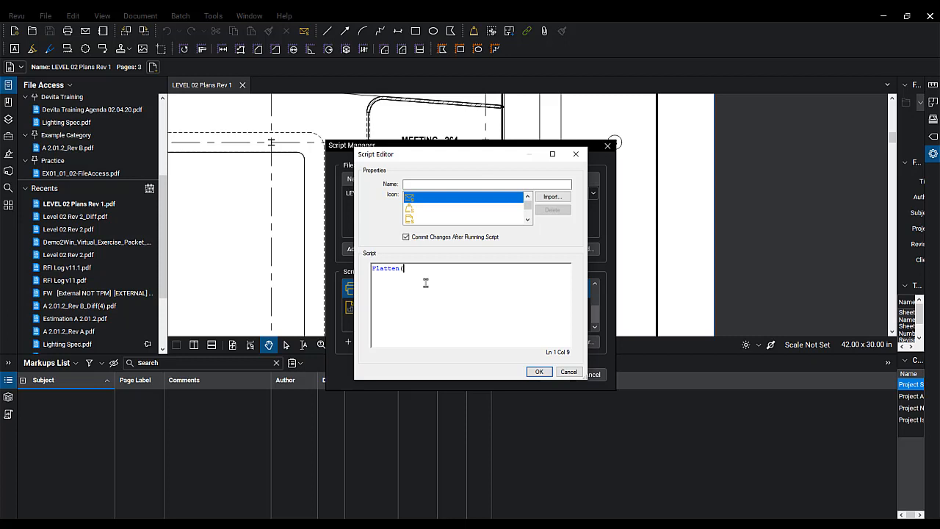
{"action": "type", "text": "("}
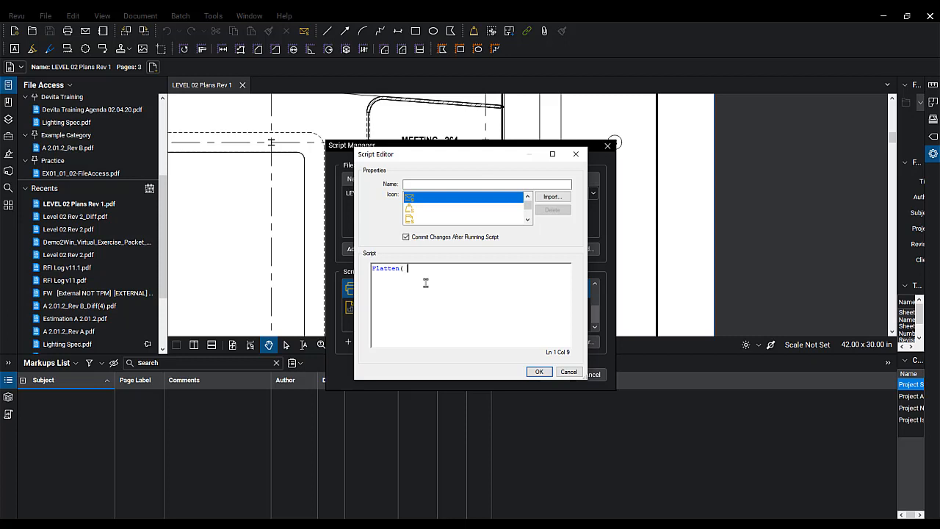
{"action": "type", "text": ")"}
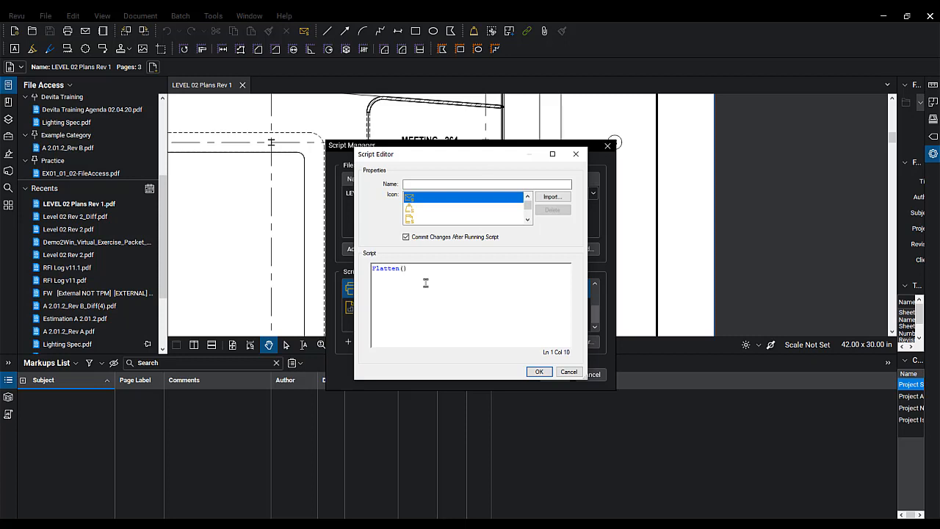
{"action": "mouse_move", "coordinate": [409, 292]}
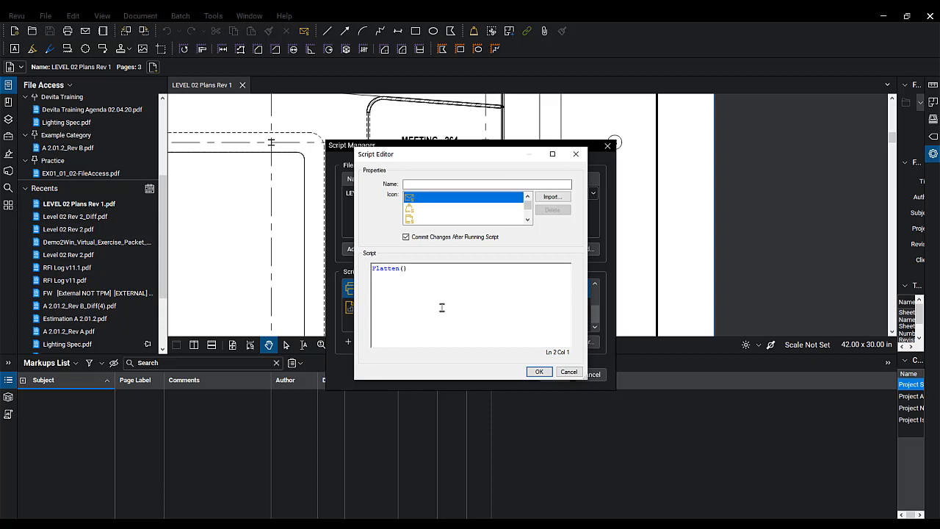
{"action": "type", "text": "Print ("}
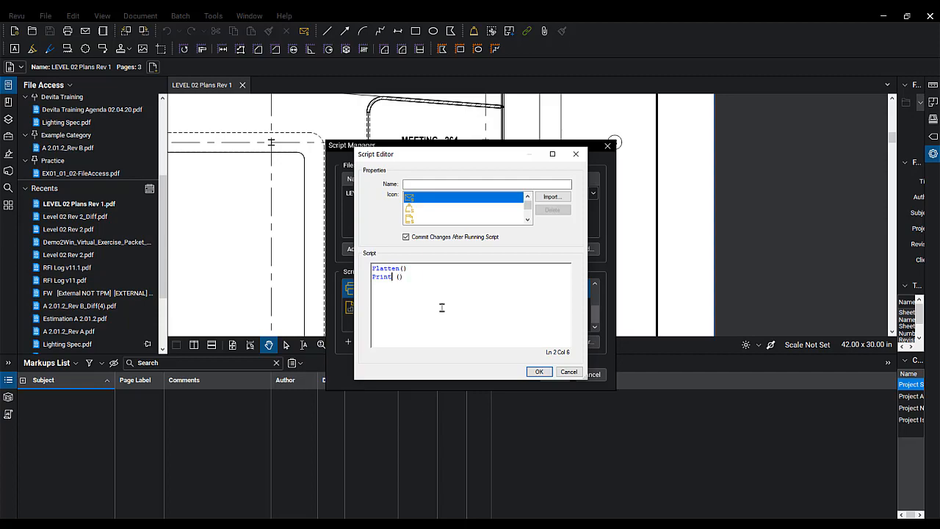
{"action": "type", "text": "Flatten Print"}
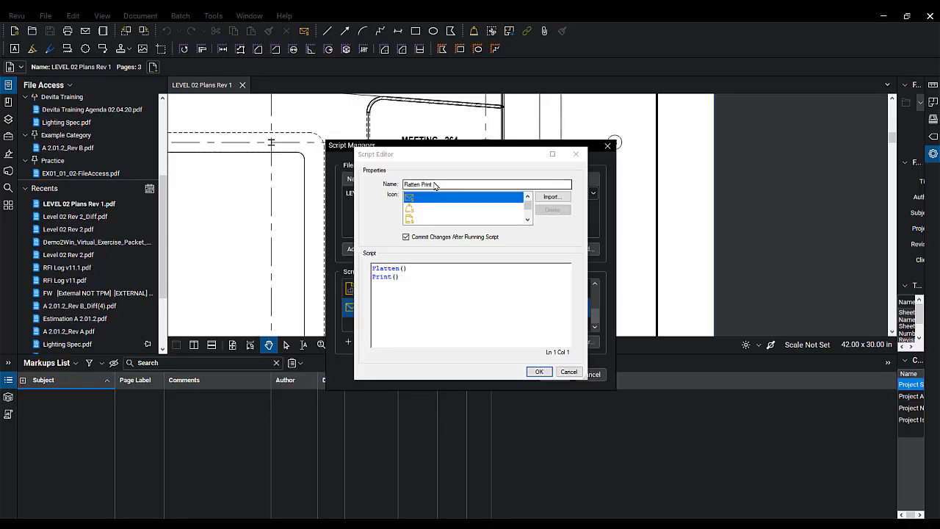
Assign a printer icon to the Flatten Print script and save it
{"action": "left_click", "coordinate": [489, 185]}
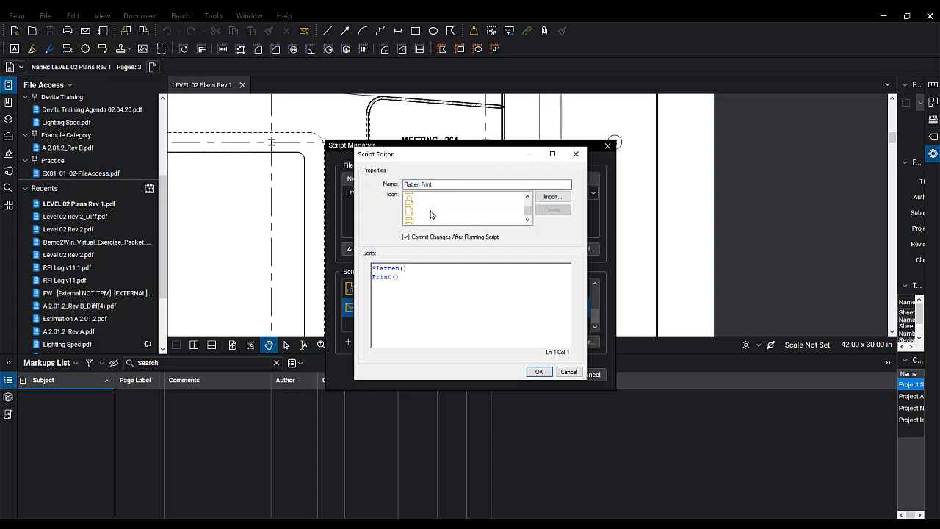
{"action": "left_click", "coordinate": [467, 207]}
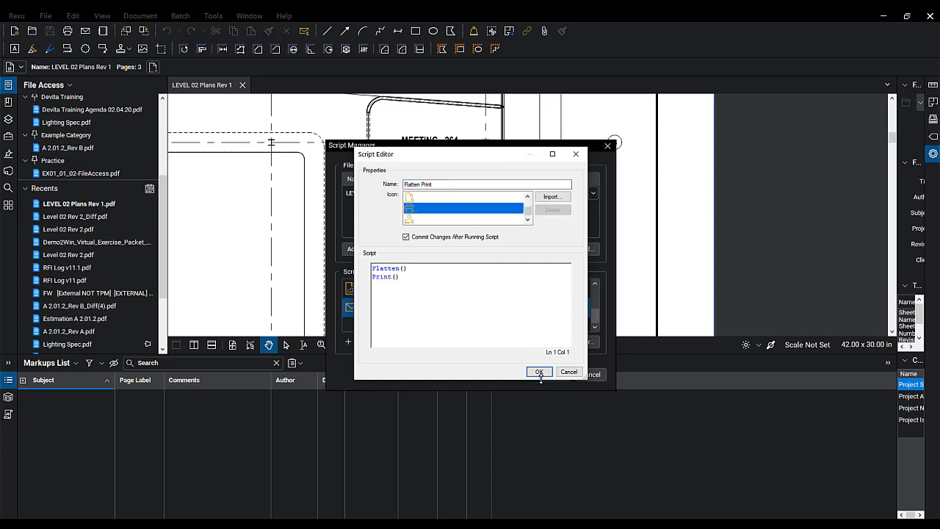
{"action": "left_click", "coordinate": [540, 372]}
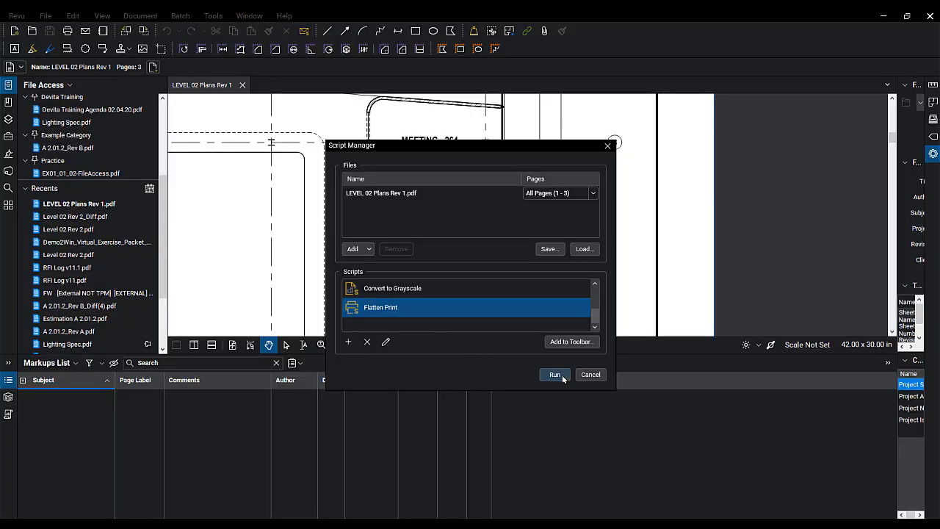
{"action": "mouse_move", "coordinate": [572, 342]}
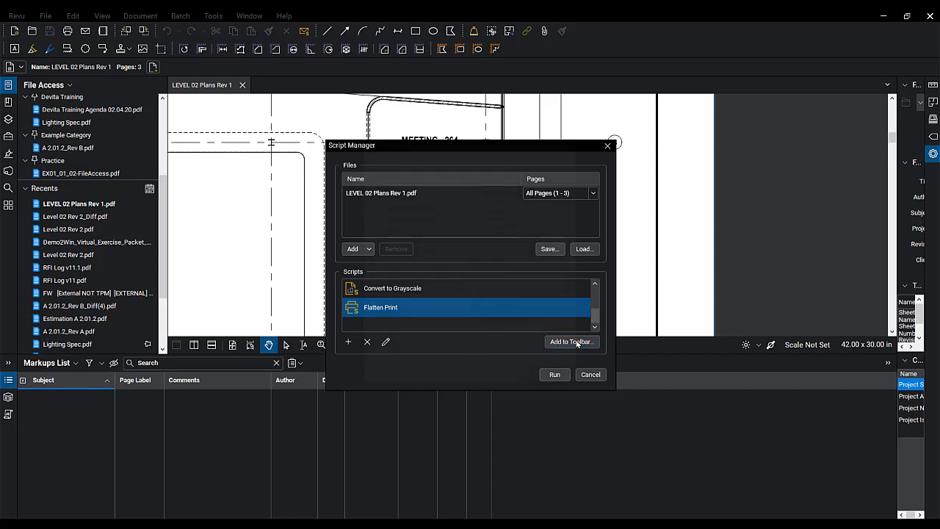
Add Flatten Print as an Advanced toolbar button, then close the Script Manager
{"action": "left_click", "coordinate": [571, 341]}
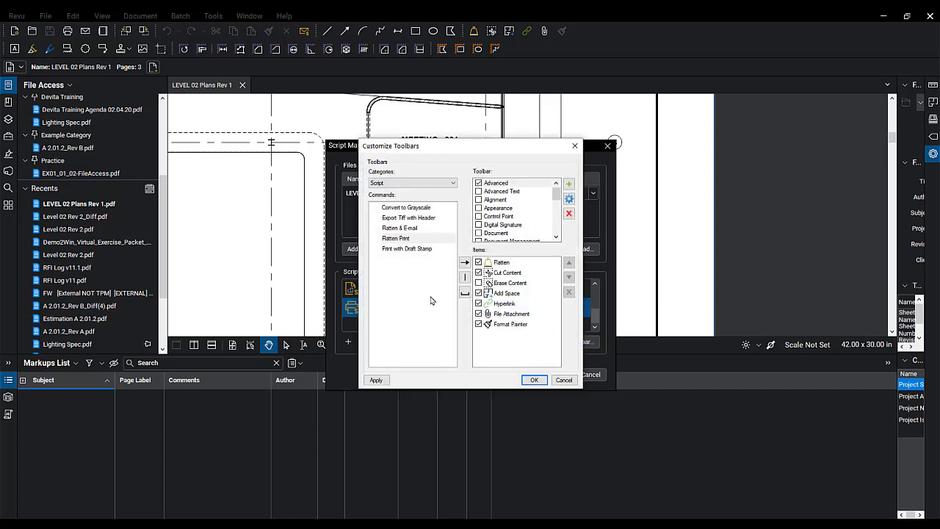
{"action": "left_click", "coordinate": [396, 238]}
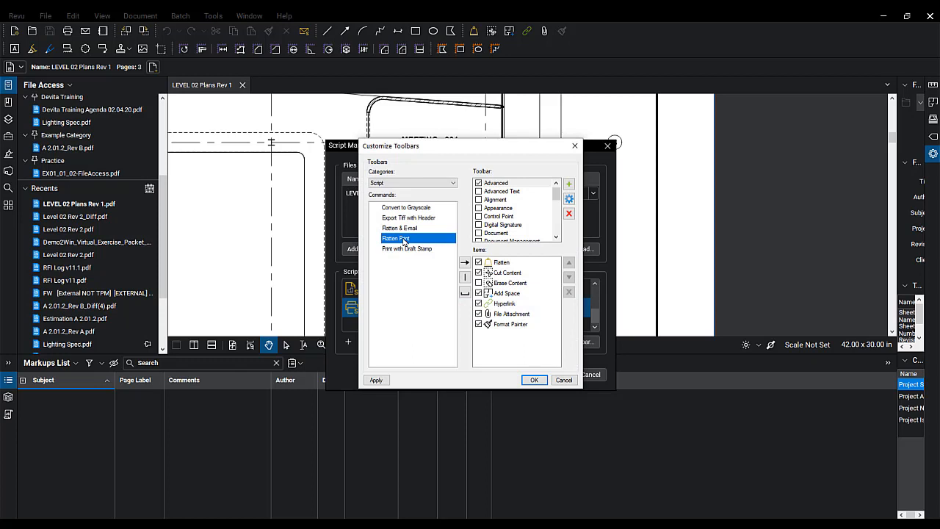
{"action": "mouse_move", "coordinate": [469, 205]}
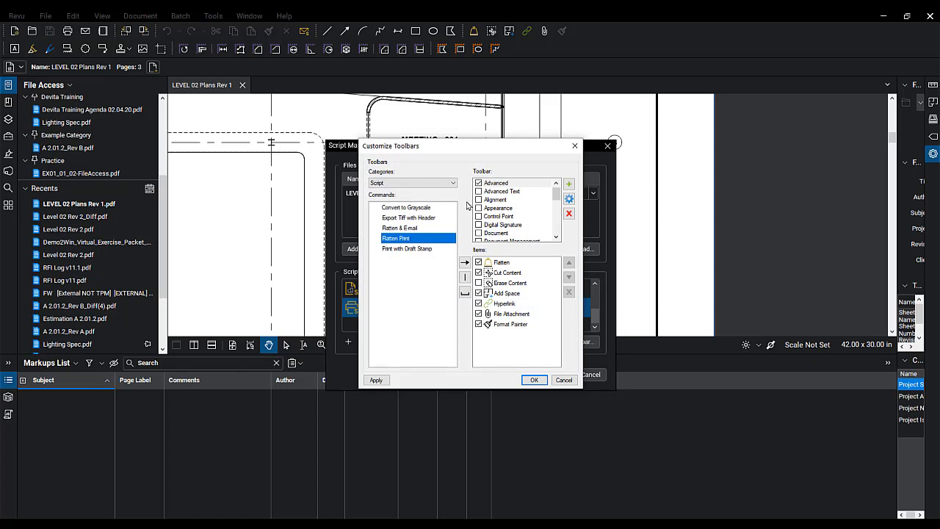
{"action": "mouse_move", "coordinate": [503, 191]}
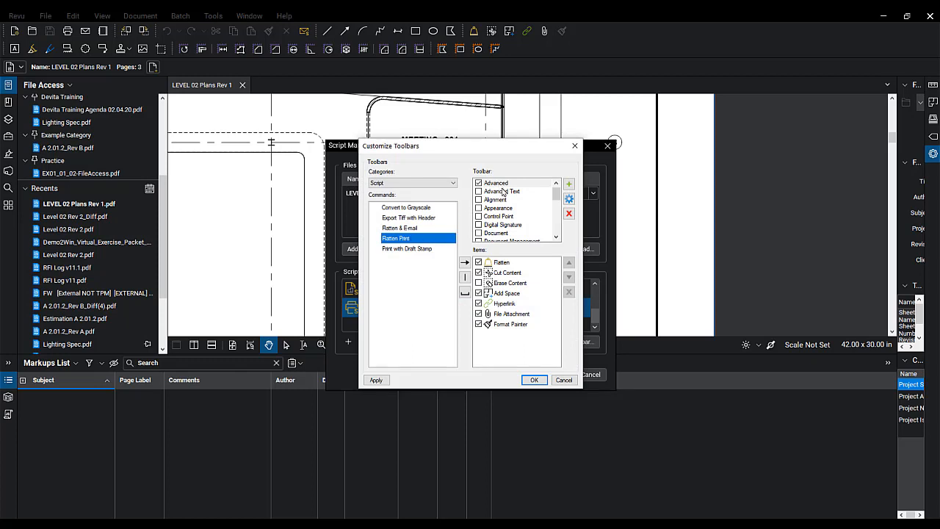
{"action": "mouse_move", "coordinate": [470, 274]}
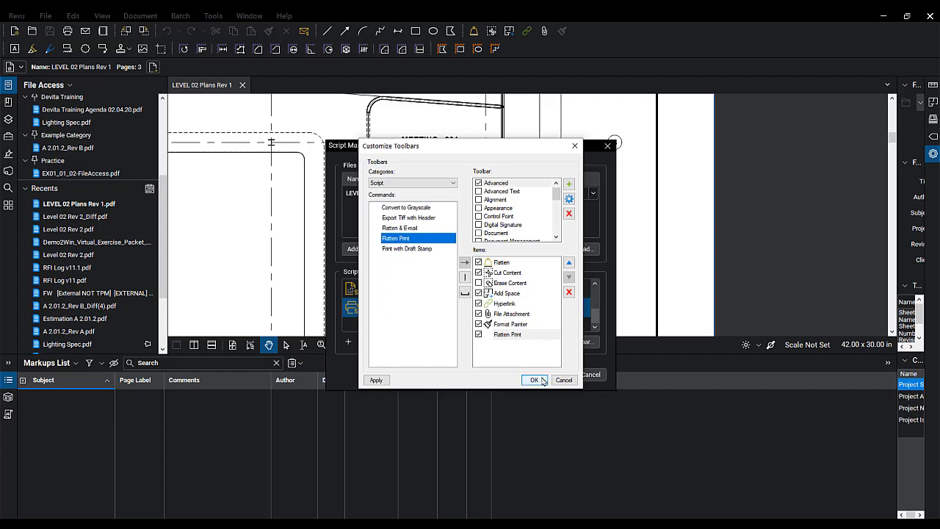
{"action": "left_click", "coordinate": [534, 380]}
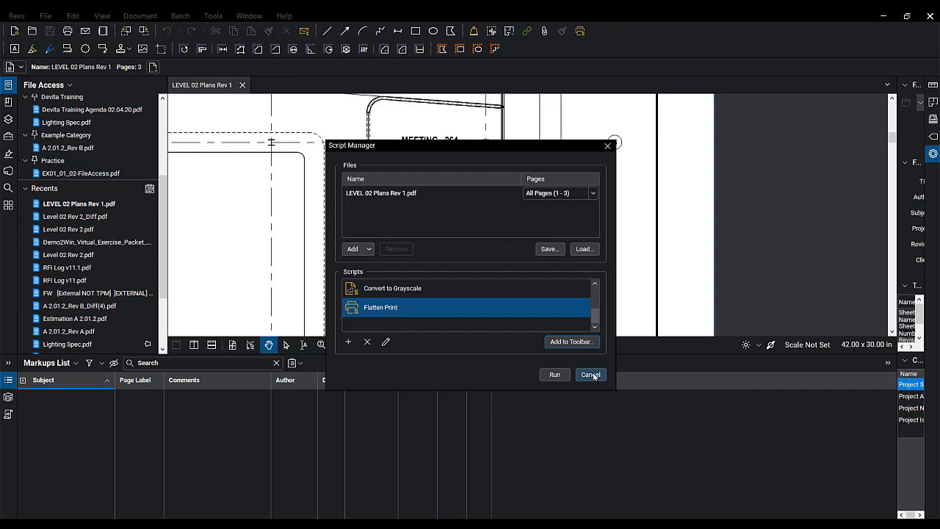
{"action": "left_click", "coordinate": [591, 375]}
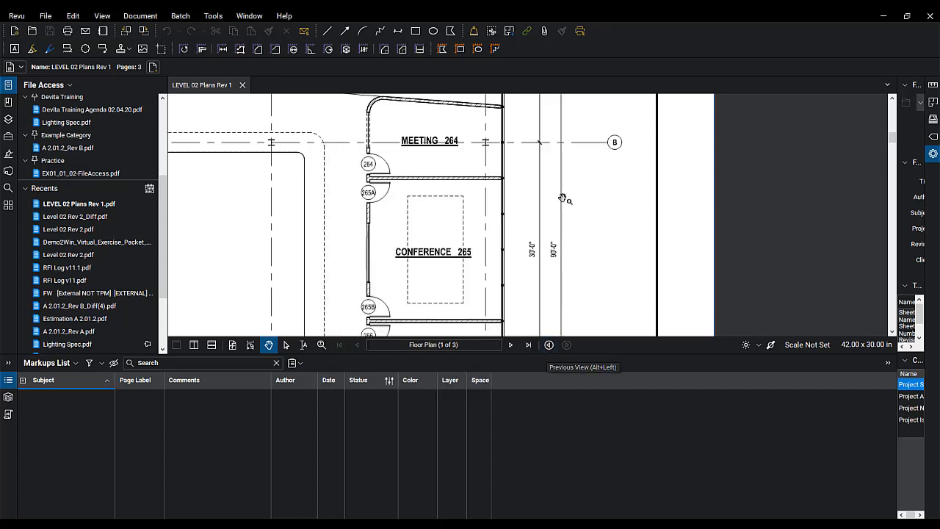
{"action": "mouse_move", "coordinate": [580, 31]}
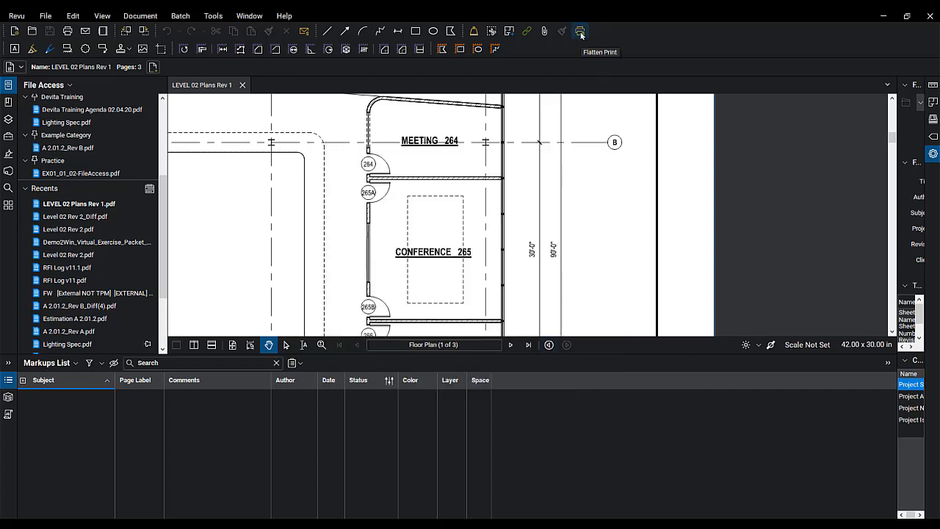